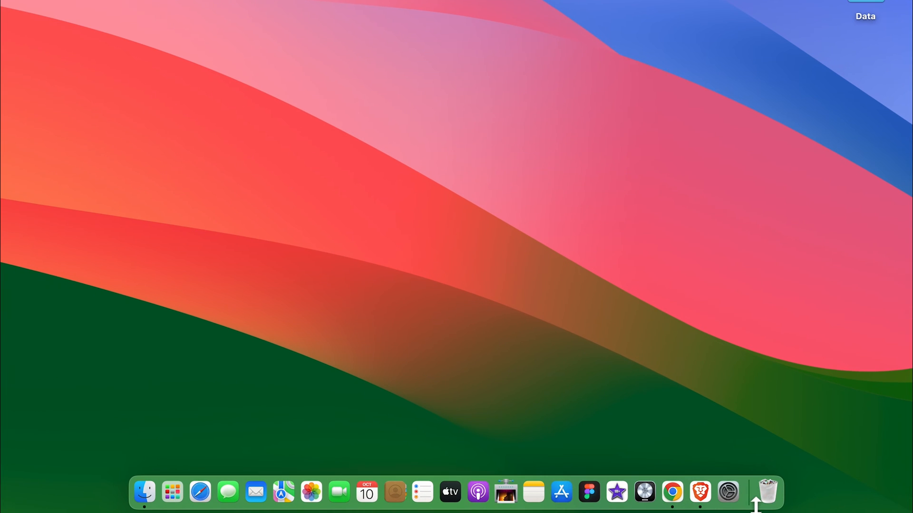
{"action": "mouse_move", "coordinate": [728, 495]}
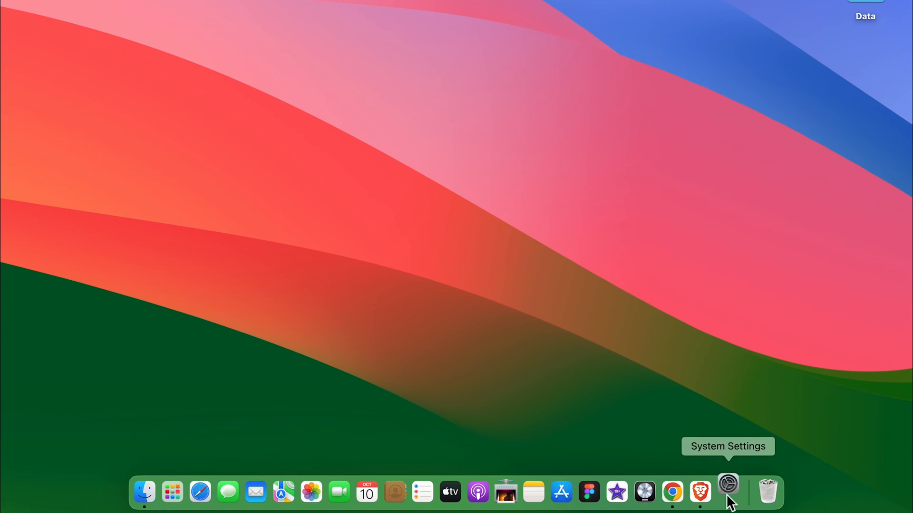
- Launch System Settings and reach the Desktop & Dock page via the Dock divider's Dock Settings
{"action": "left_click", "coordinate": [727, 492]}
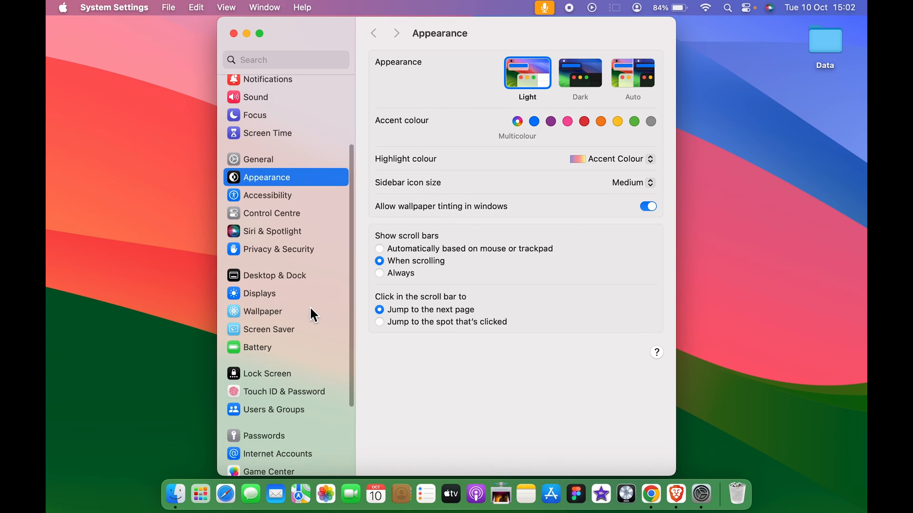
{"action": "left_click", "coordinate": [272, 275]}
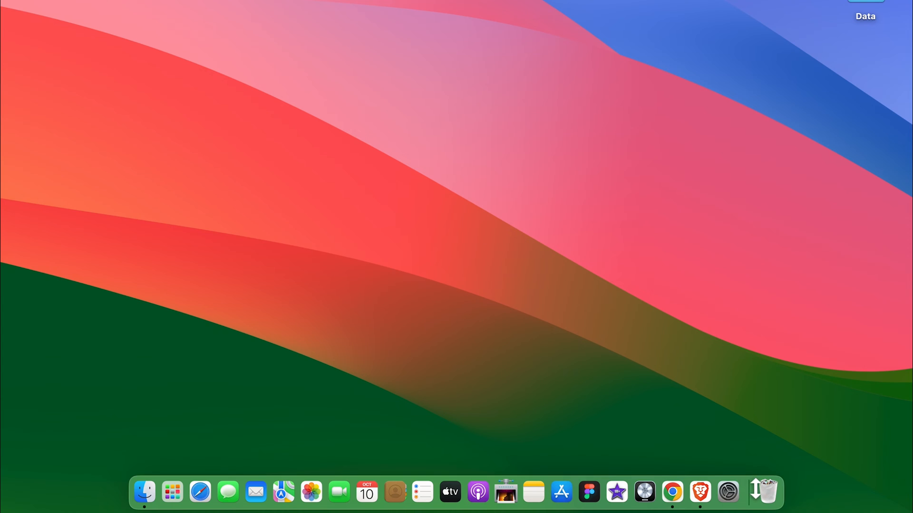
{"action": "right_click", "coordinate": [754, 493]}
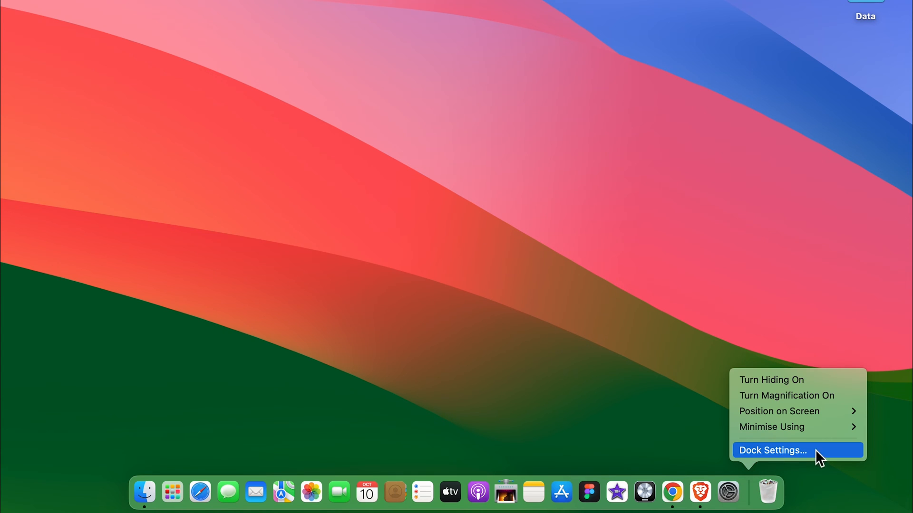
{"action": "left_click", "coordinate": [772, 450]}
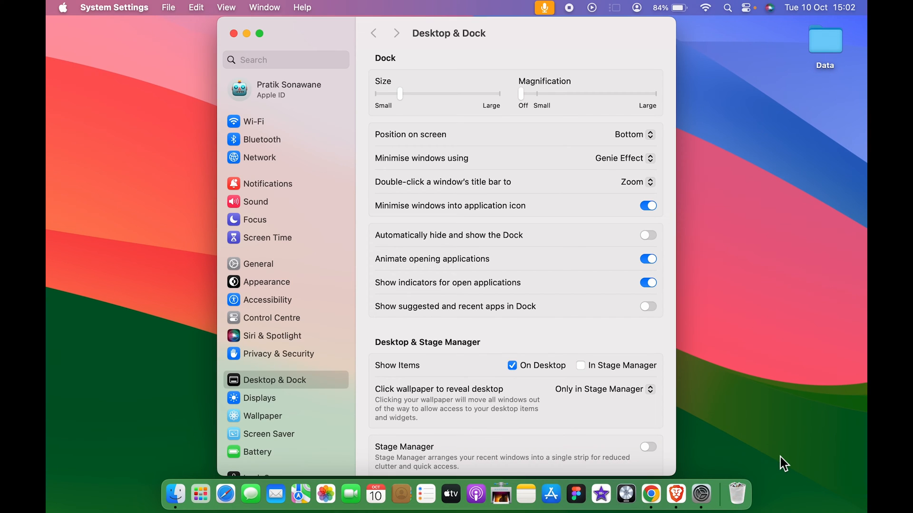
{"action": "mouse_move", "coordinate": [435, 9]}
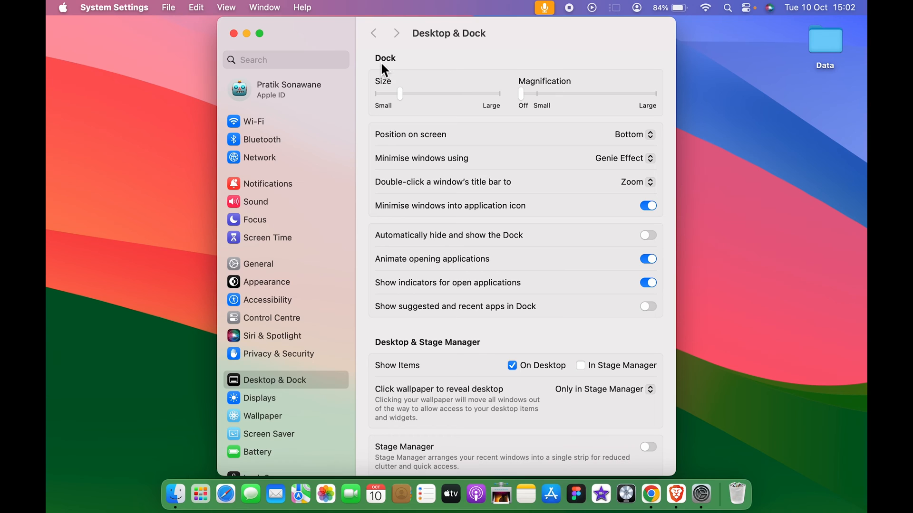
{"action": "mouse_move", "coordinate": [426, 262]}
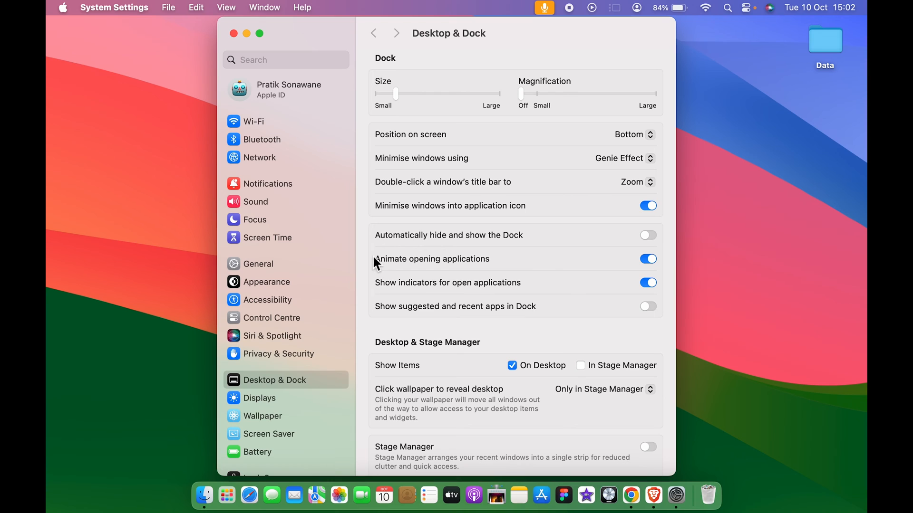
{"action": "mouse_move", "coordinate": [490, 247]}
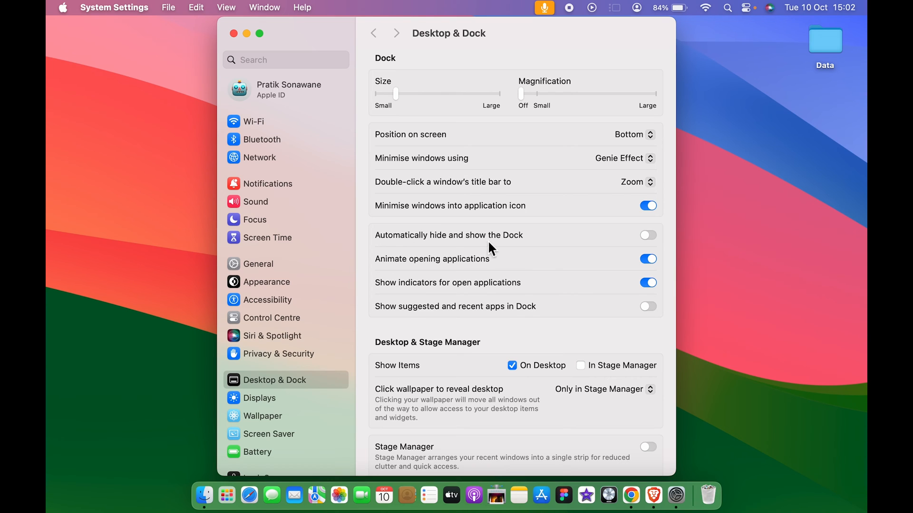
{"action": "mouse_move", "coordinate": [648, 247]}
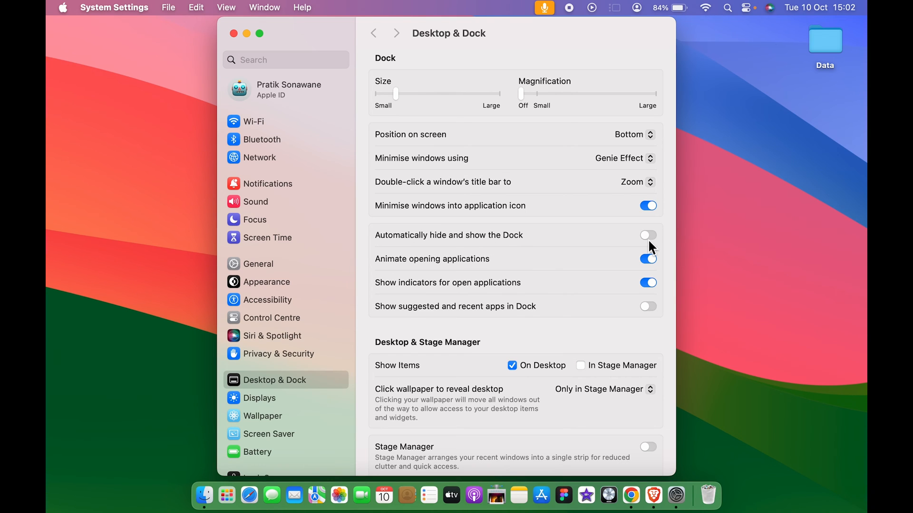
{"action": "mouse_move", "coordinate": [250, 495]}
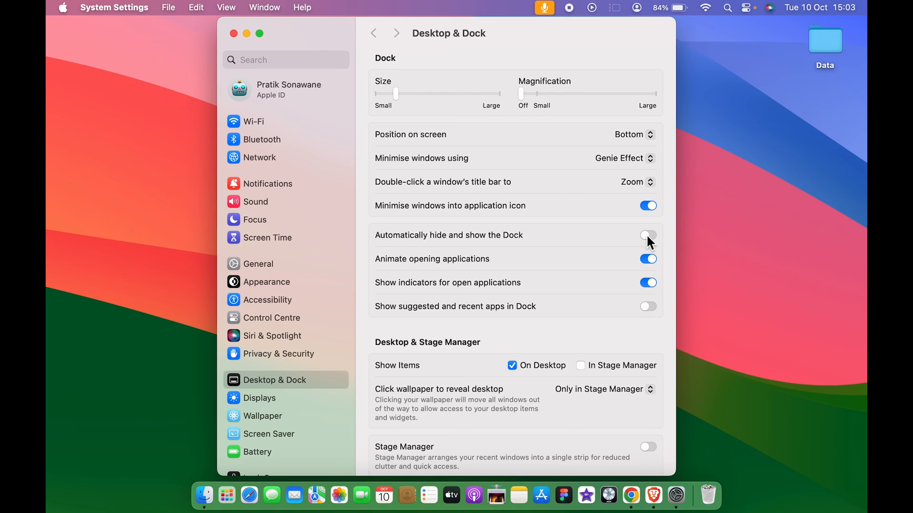
- Switch 'Automatically hide and show the Dock' on, then off again, and close the window
{"action": "left_click", "coordinate": [648, 236]}
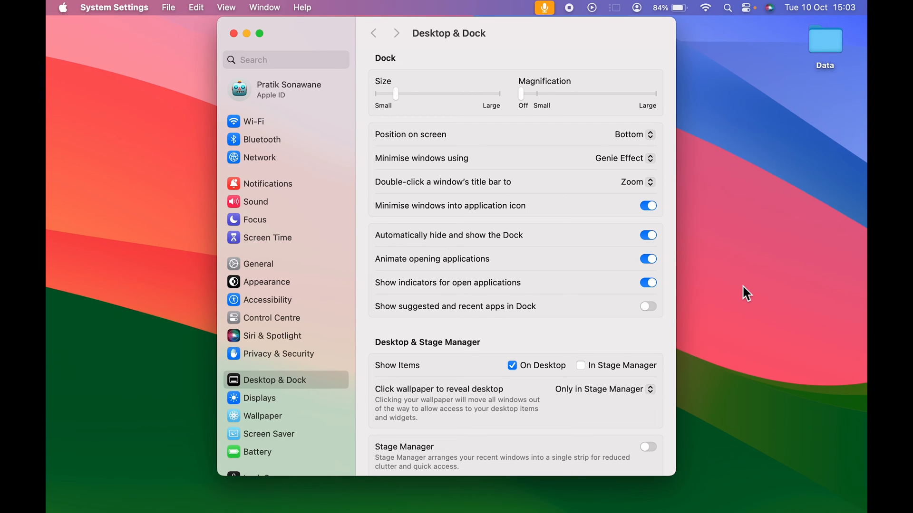
{"action": "mouse_move", "coordinate": [723, 365]}
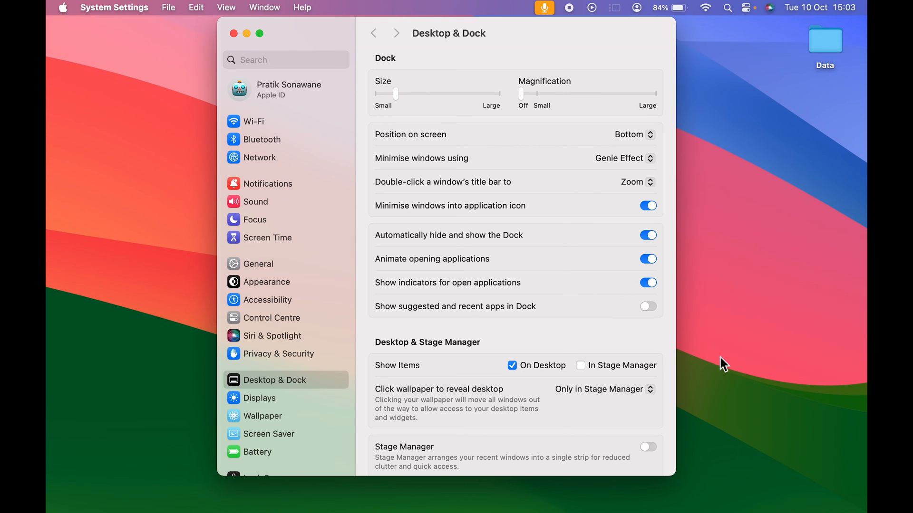
{"action": "mouse_move", "coordinate": [717, 386]}
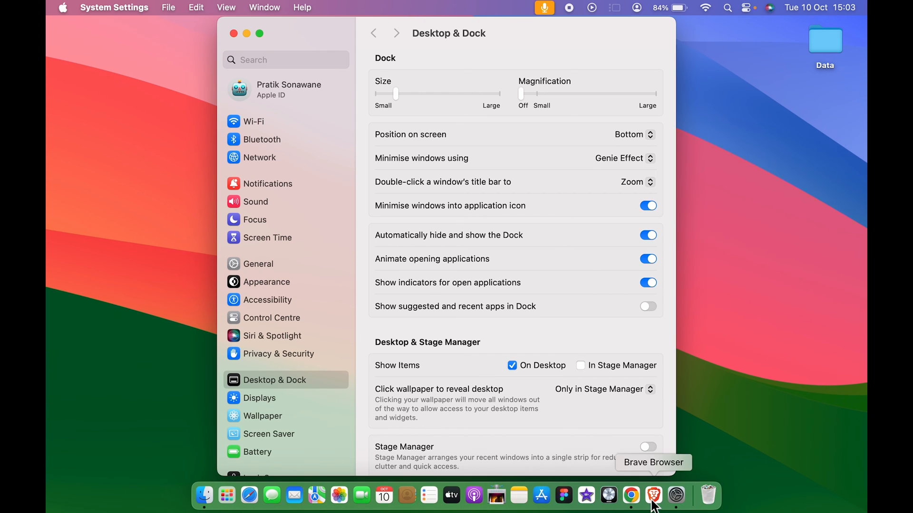
{"action": "mouse_move", "coordinate": [785, 295]}
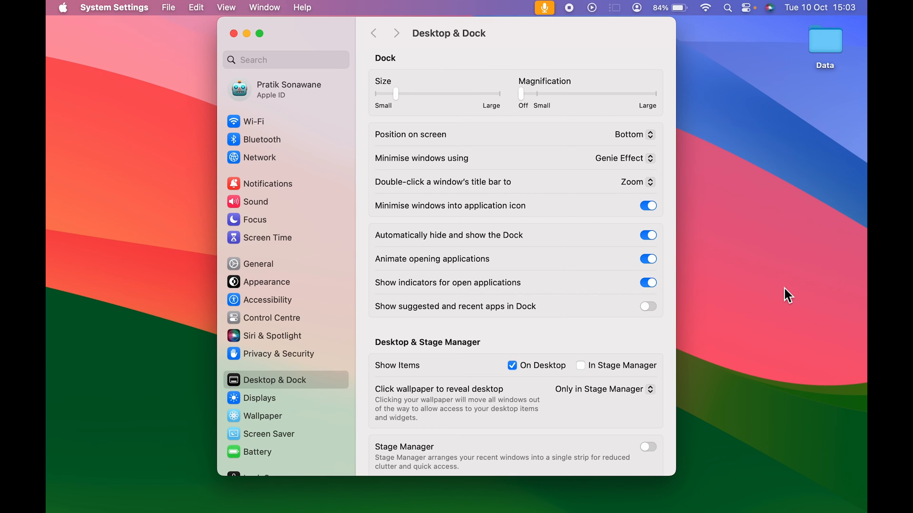
{"action": "mouse_move", "coordinate": [411, 243]}
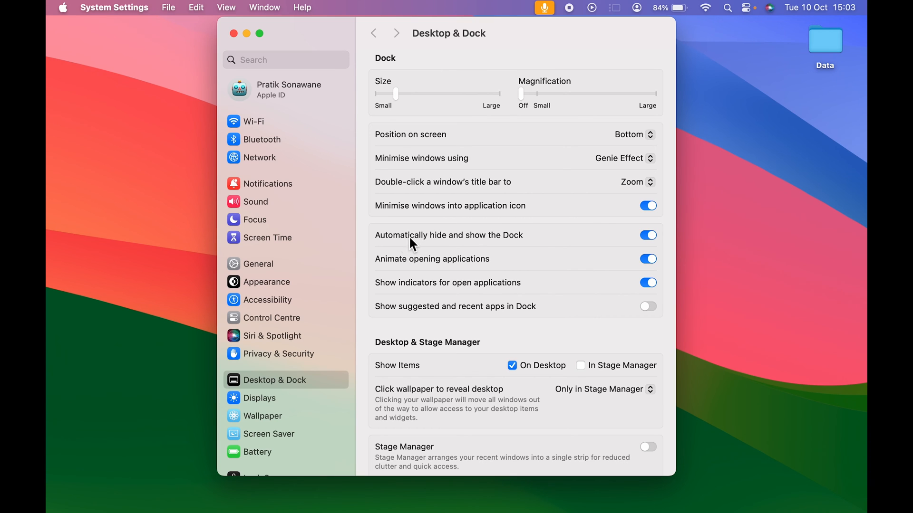
{"action": "mouse_move", "coordinate": [386, 264]}
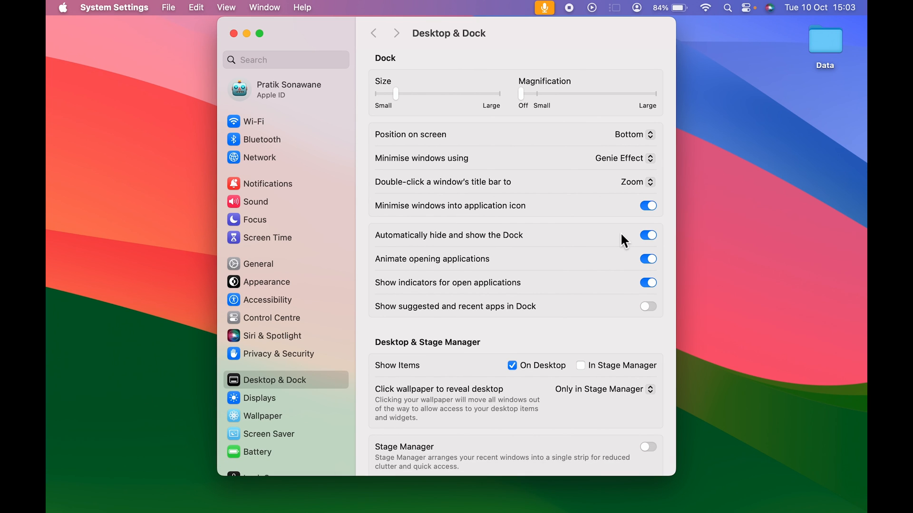
{"action": "left_click", "coordinate": [647, 236]}
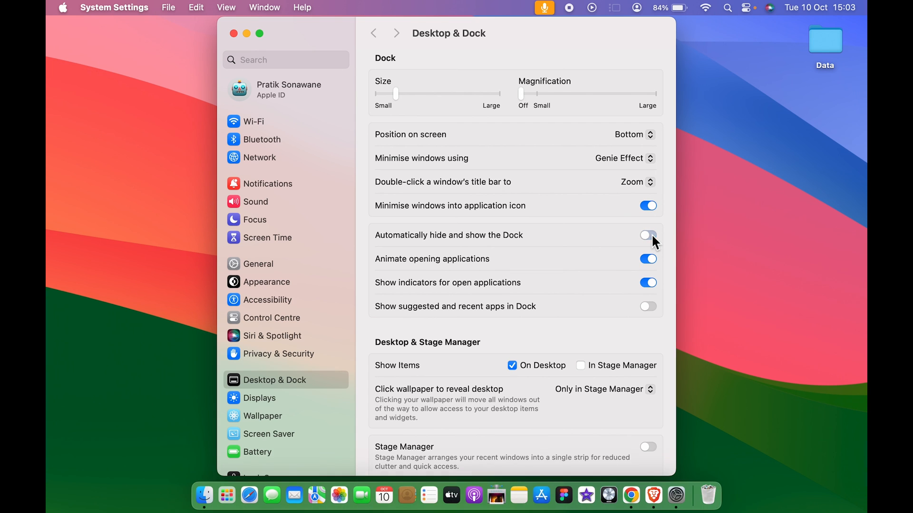
{"action": "left_click", "coordinate": [647, 235]}
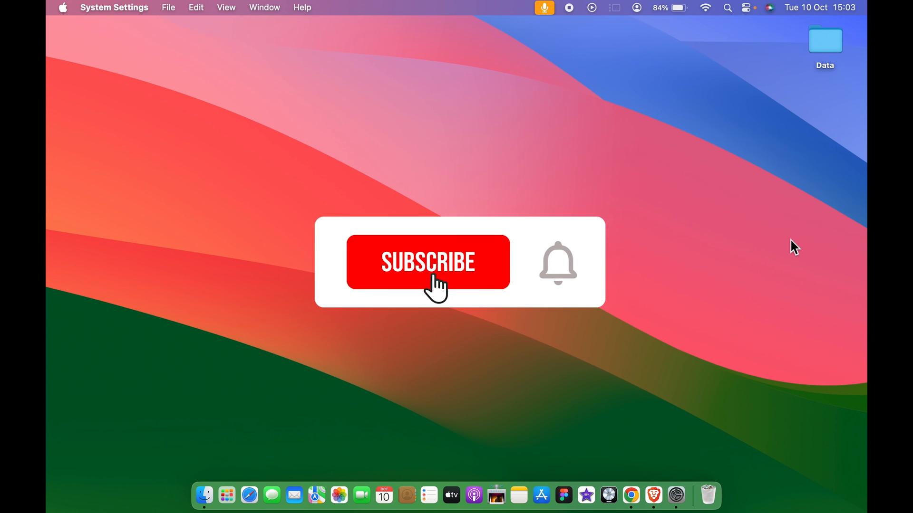
{"action": "left_click", "coordinate": [427, 262]}
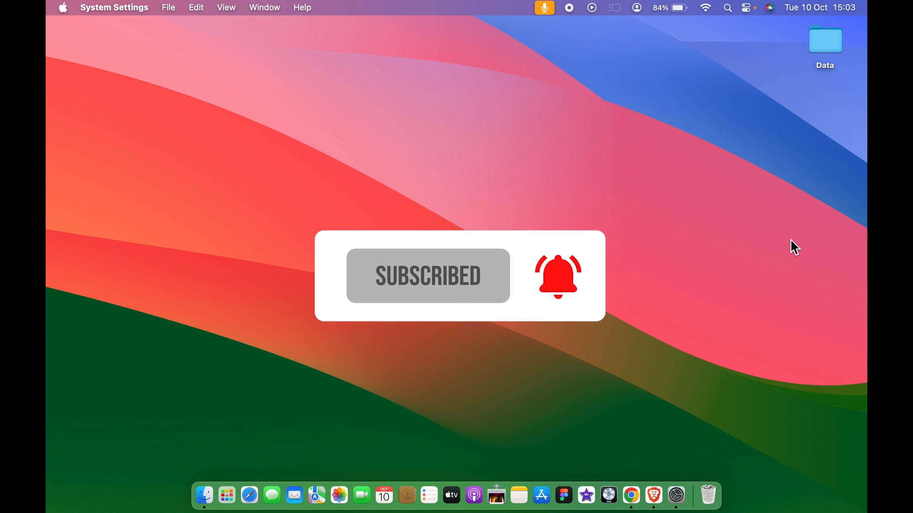